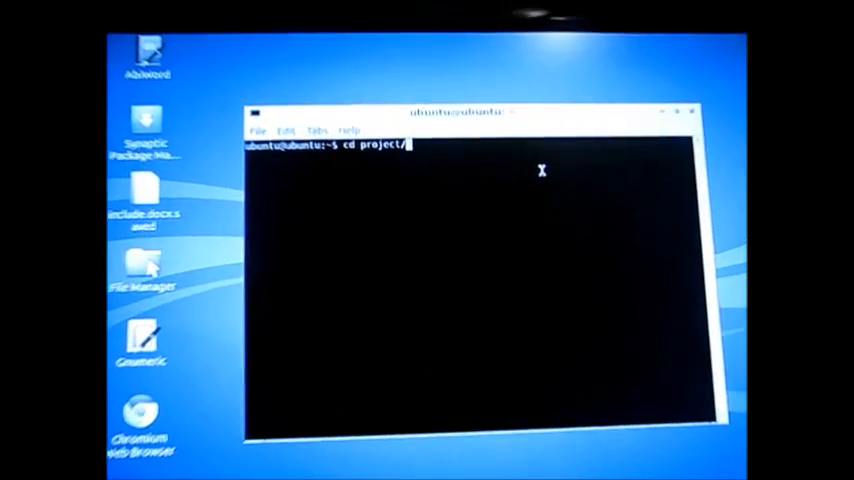
- Change into the project folder, then one level deeper into the inner project folder
{"action": "key", "text": "Return"}
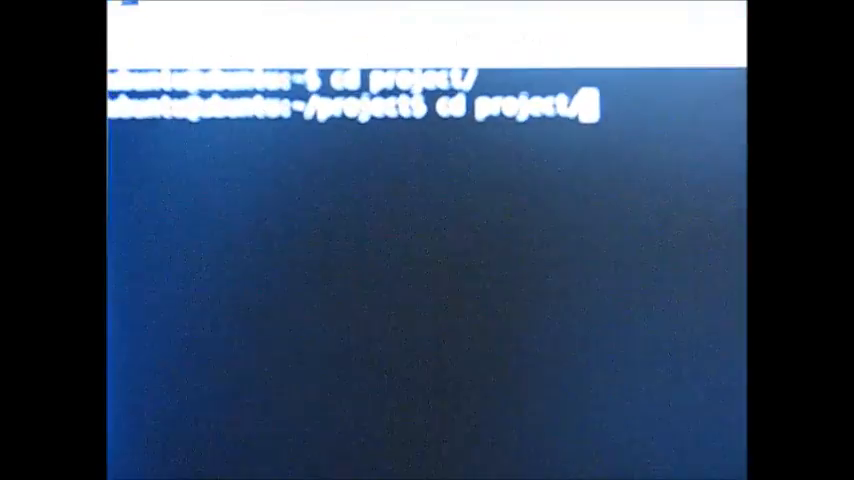
{"action": "key", "text": "Return"}
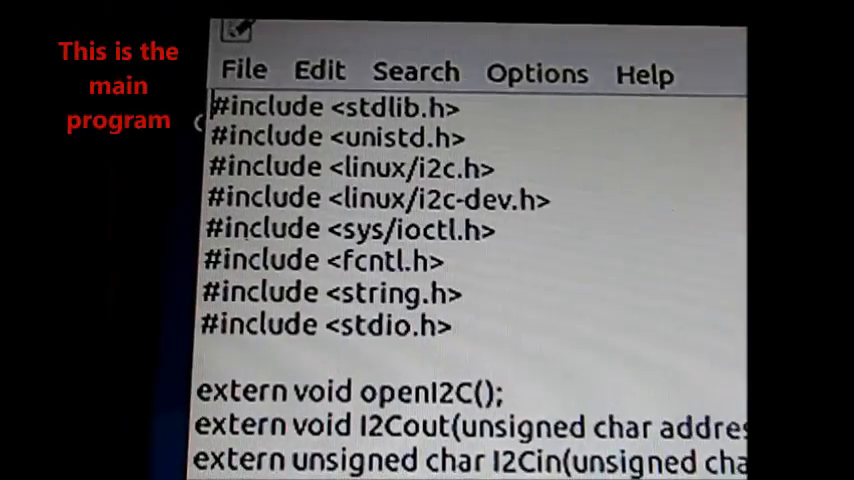
- Scroll past the #include lines to the extern I2C and readadc declarations and main()
{"action": "scroll", "scroll_direction": "down", "scroll_amount": 3}
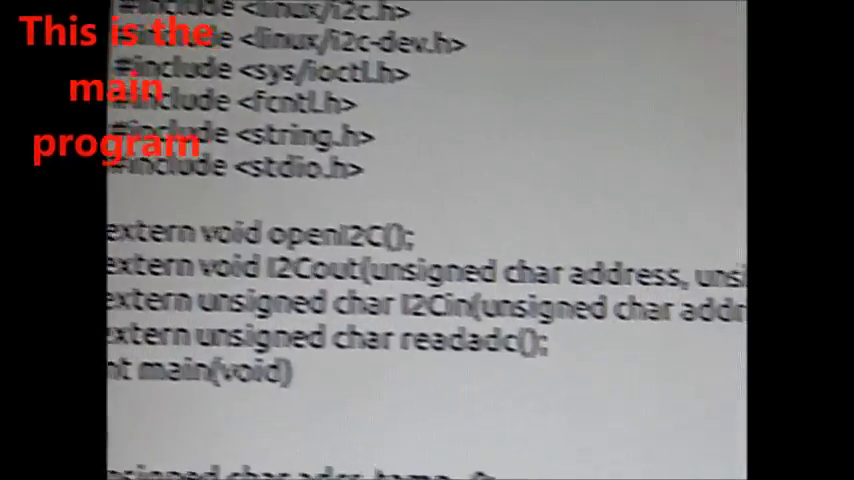